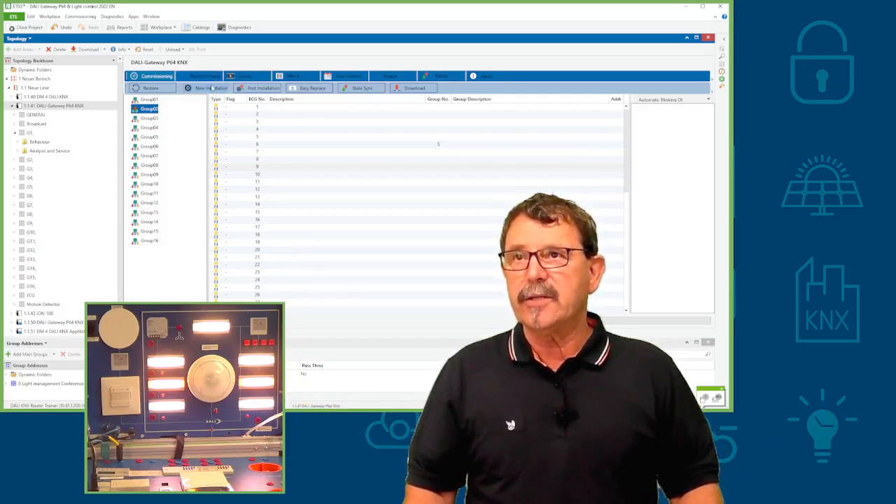
Start a New Installation from the DCA Commissioning toolbar and confirm it with OK.
click(207, 86)
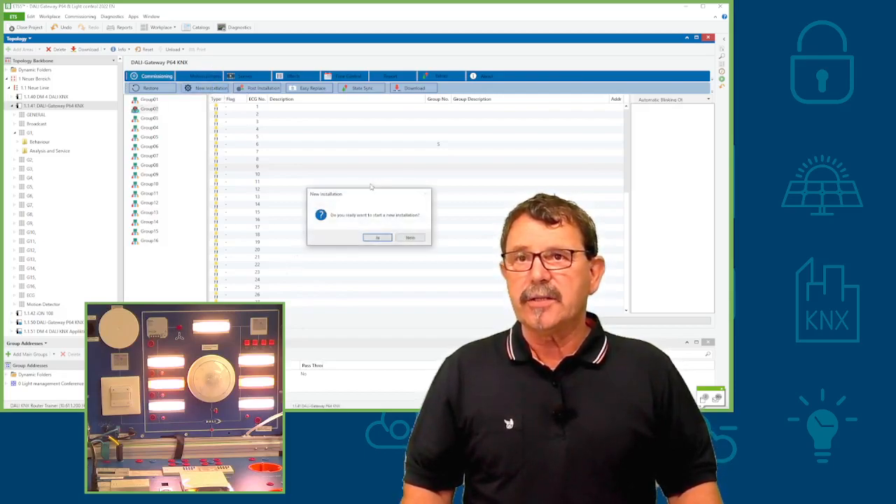
click(379, 238)
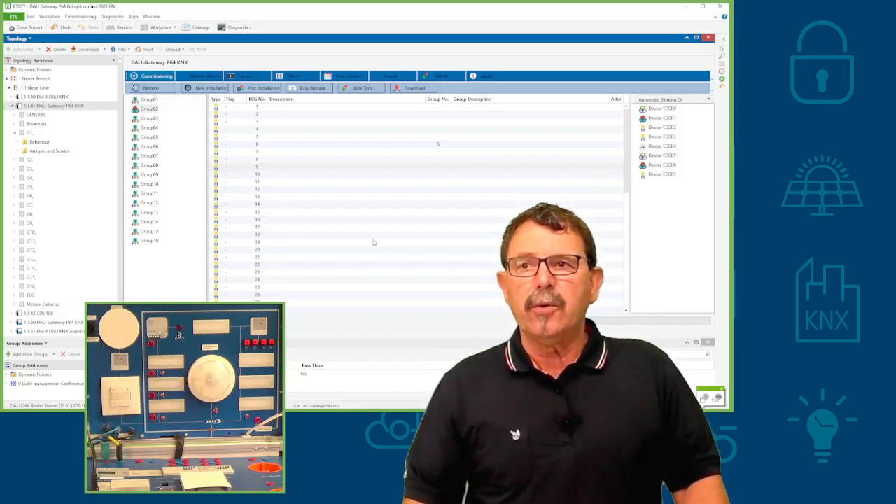
mouse_move(449, 201)
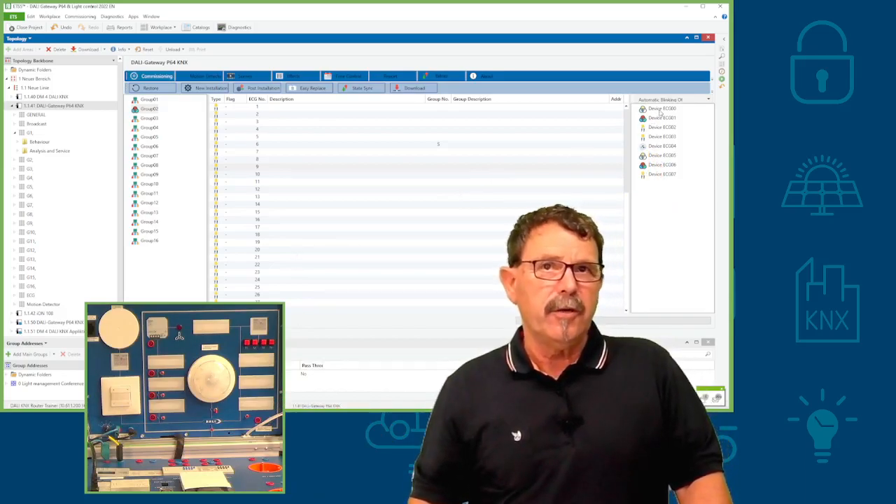
Plan the first ECG row as 'Light left TW' and assign a discovered ballast to it.
click(661, 109)
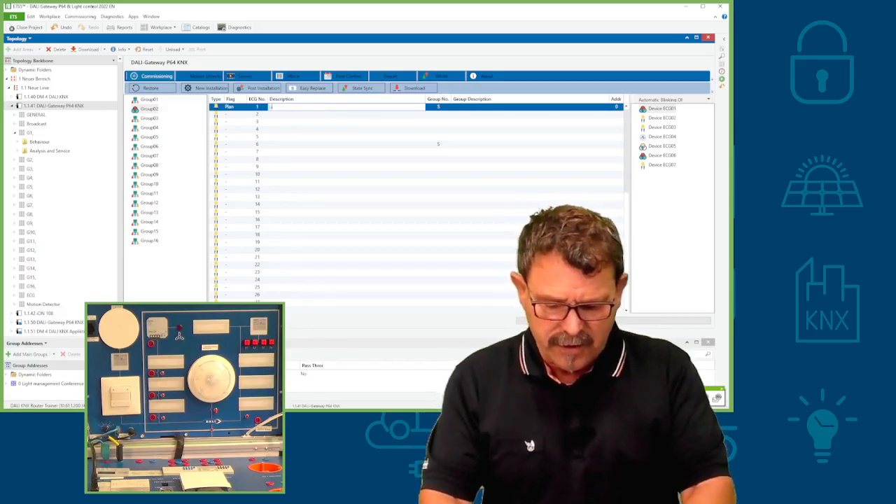
text(Light left TW)
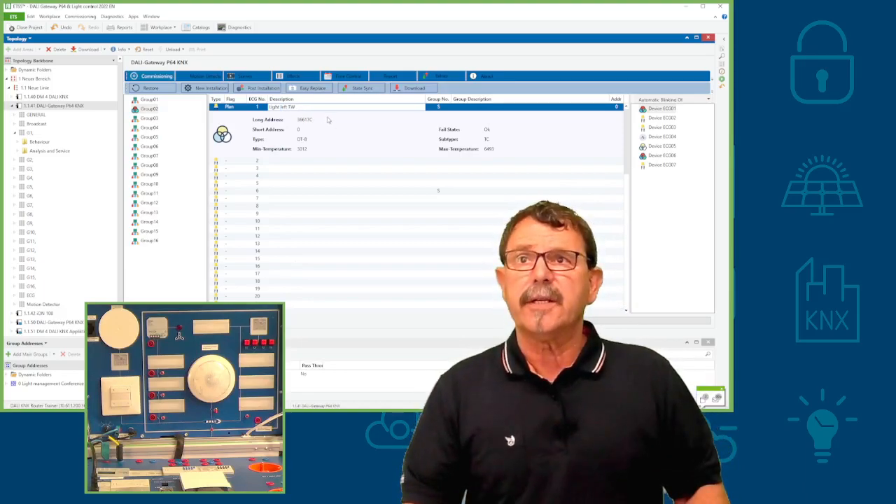
mouse_move(353, 143)
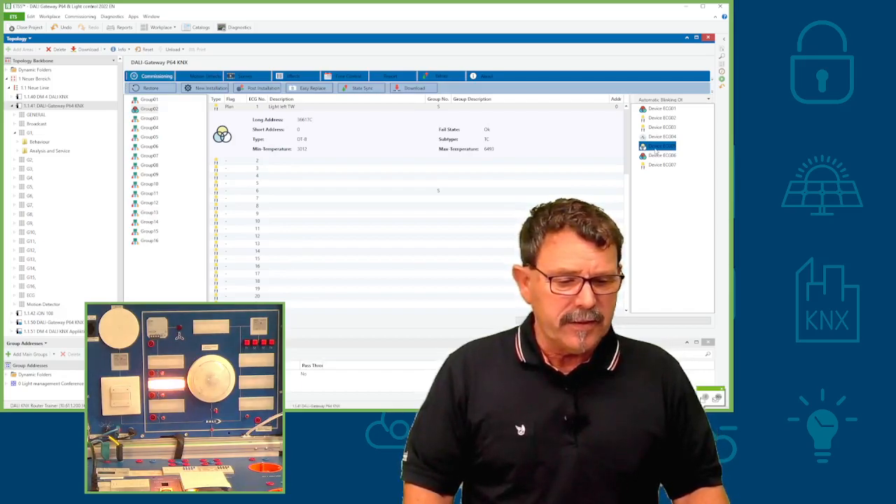
Assign a discovered ECG to the next row and describe it 'Light Colour left'.
right_click(662, 146)
text(Light)
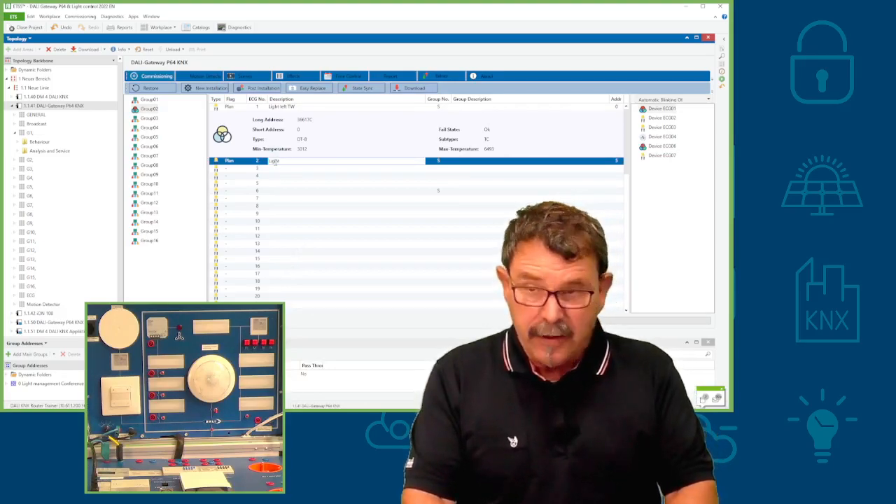
text(left TW)
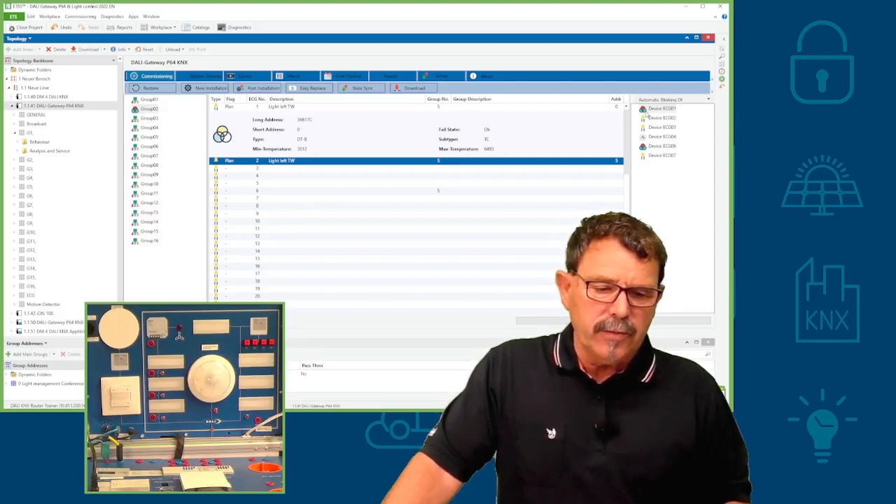
click(662, 109)
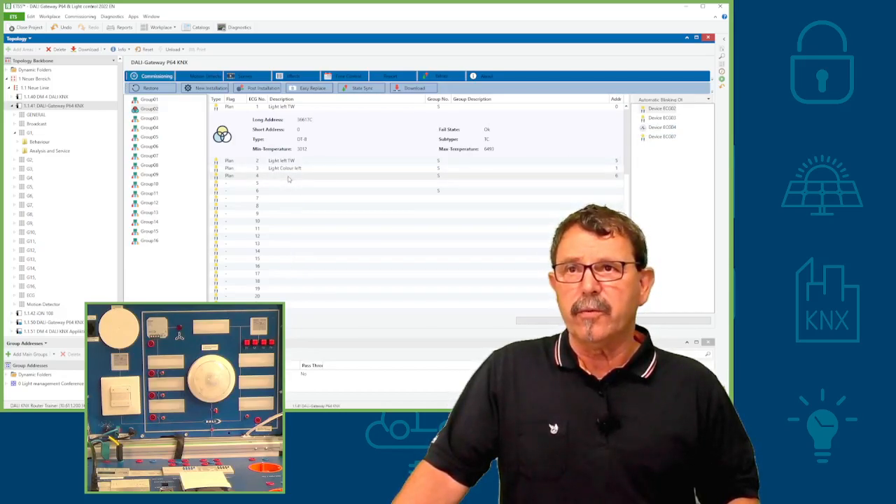
Plan the third ballast entry with the description 'Light colour right'.
click(287, 176)
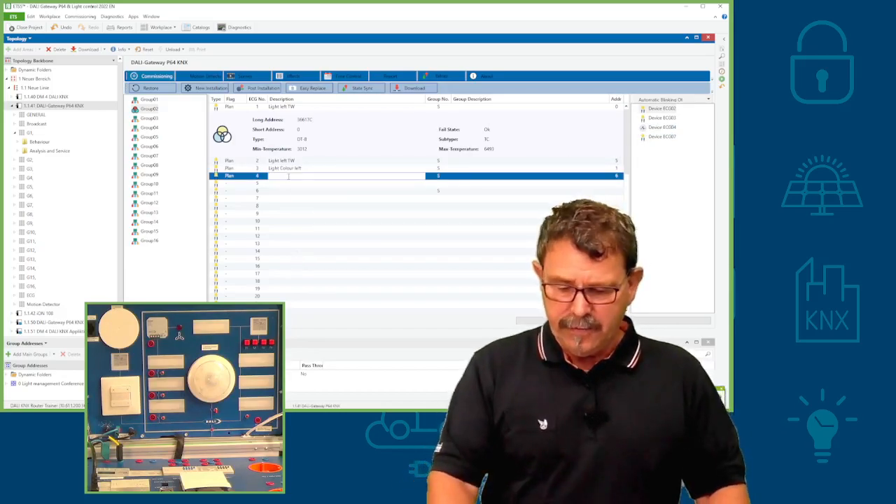
text(Light r)
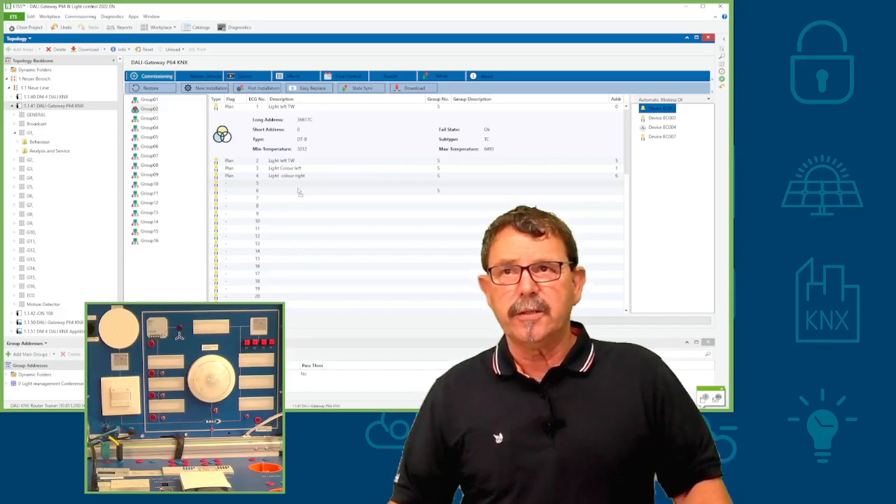
Plan the fourth entry as 'Light monochrome left' and assign the next discovered ballast.
click(280, 184)
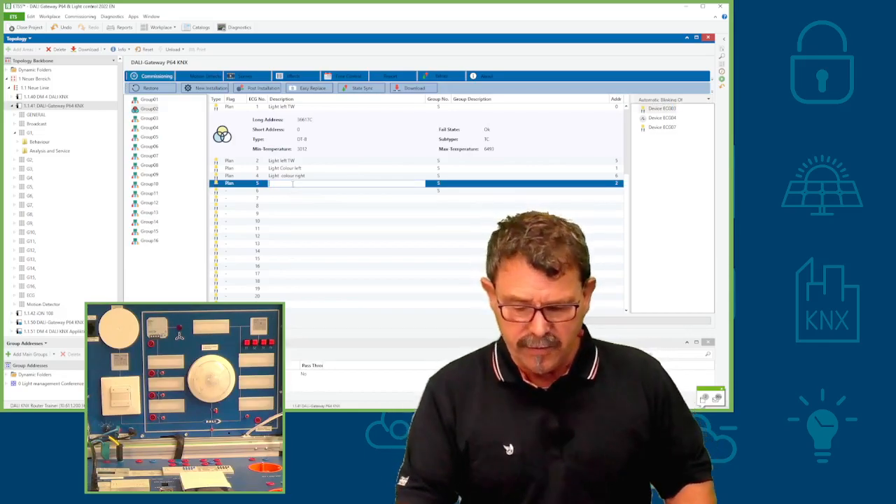
text(Light monochrom)
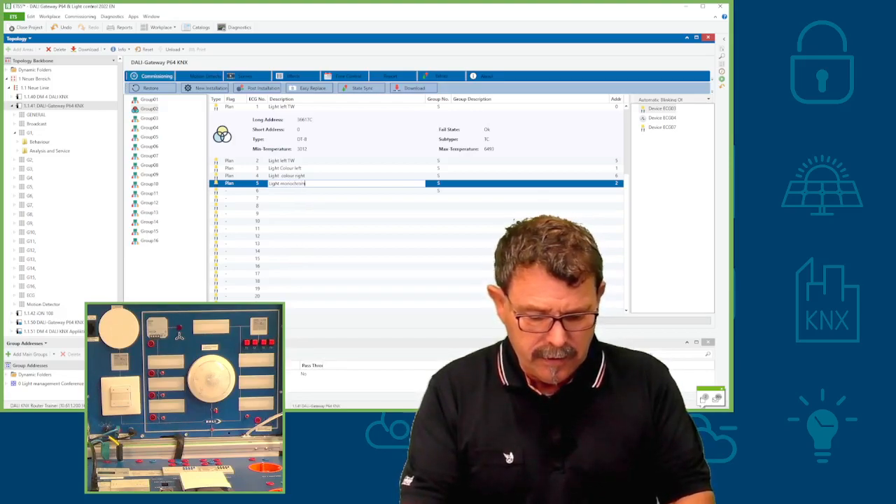
text(left)
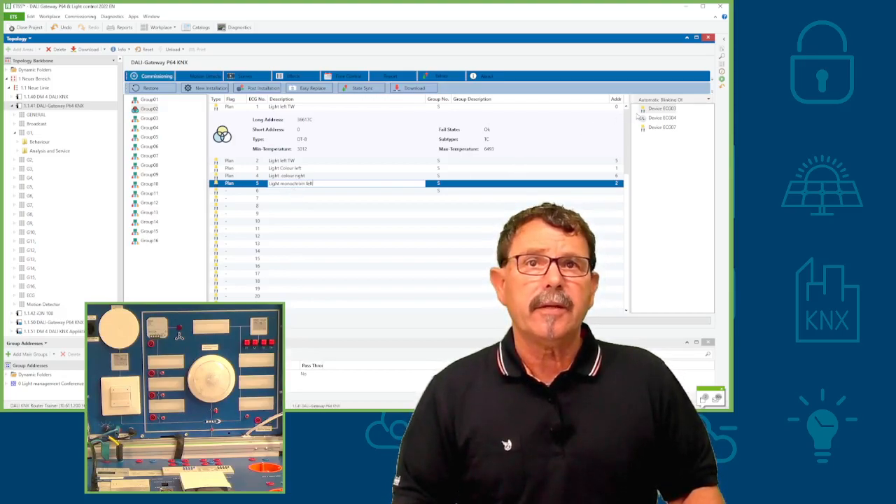
right_click(662, 109)
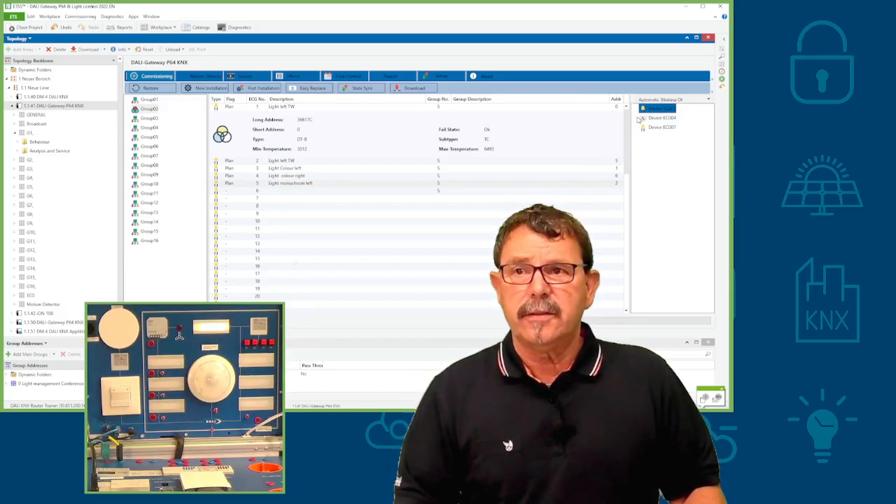
Plan the fifth ballast entry as the middle monochrome light.
click(658, 110)
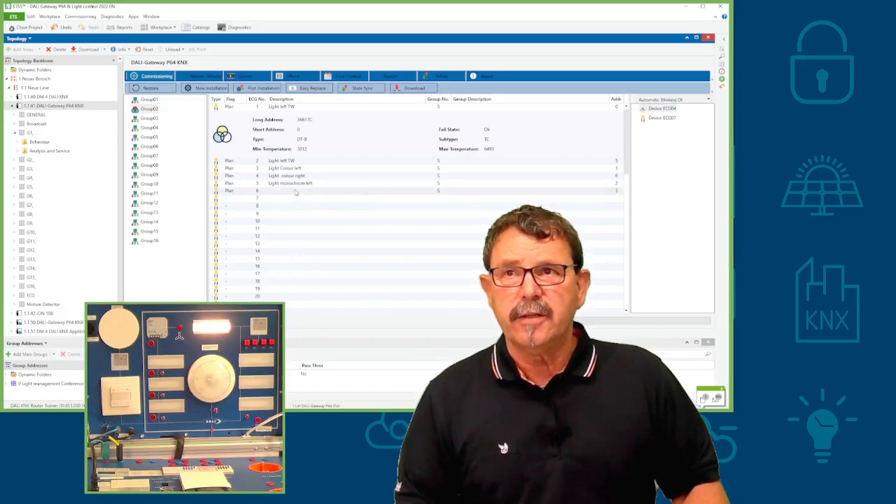
click(316, 191)
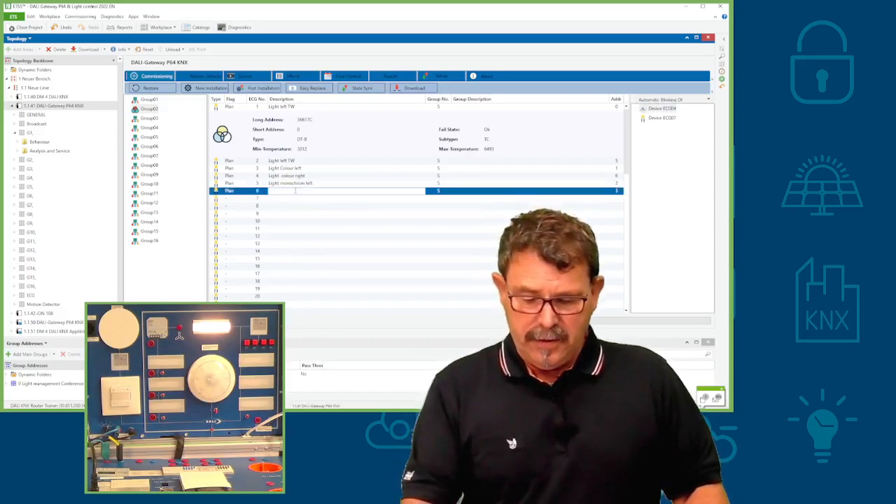
text(Light monochrome right)
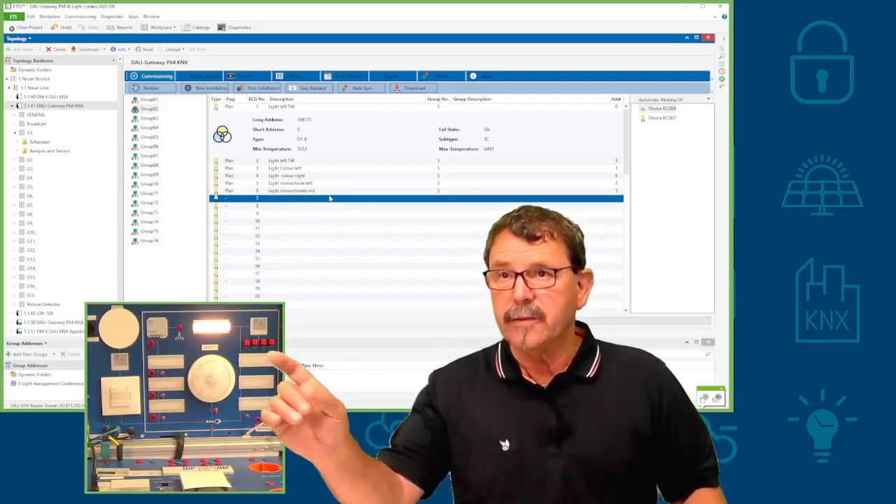
Plan the sixth ballast entry as the right monochrome light.
click(315, 190)
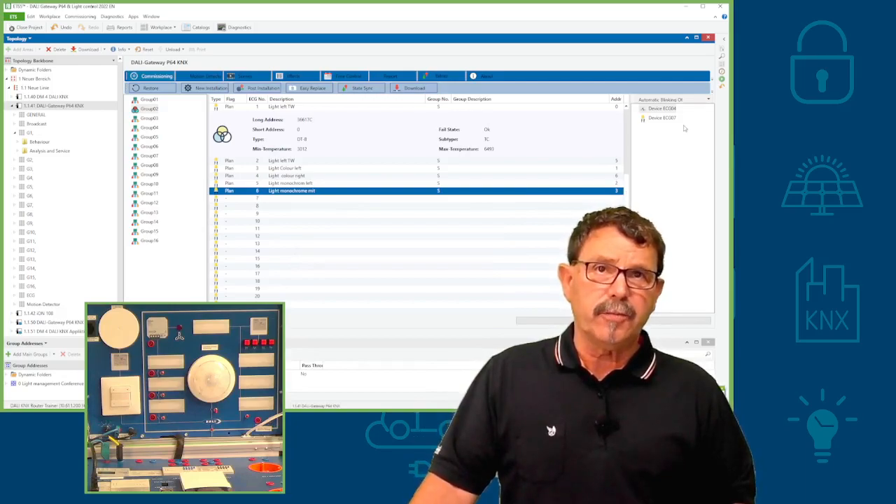
mouse_move(645, 133)
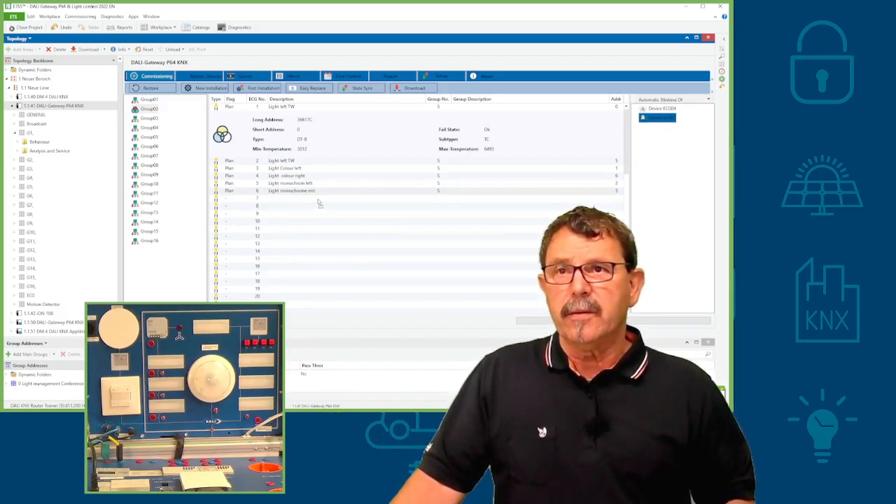
click(316, 199)
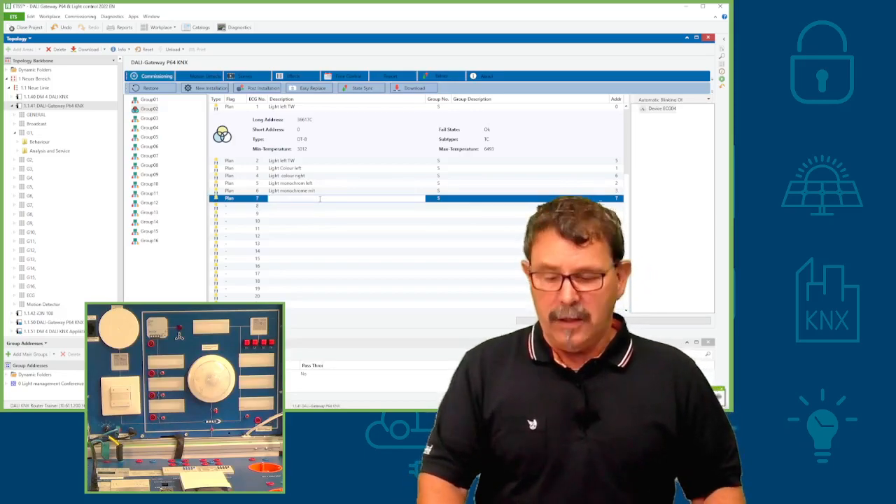
text(Light  monochrome ri)
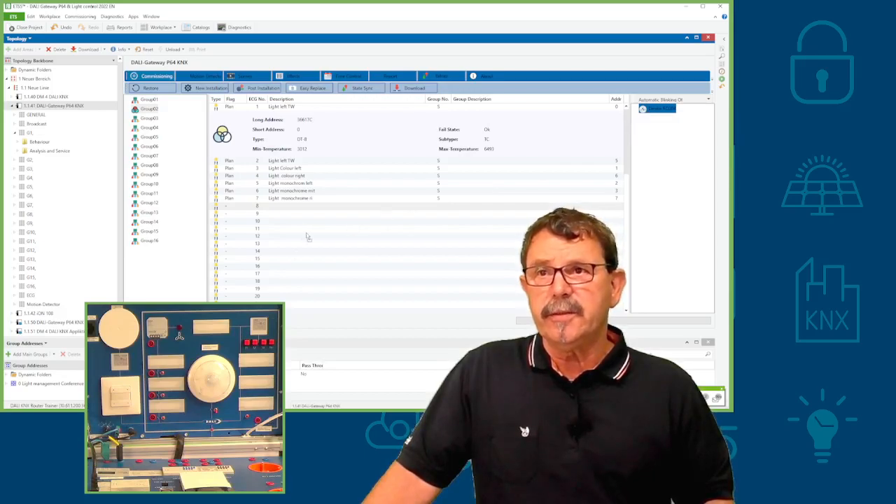
Plan a seventh entry described 'Ventilation' and assign the last discovered device to it.
click(287, 206)
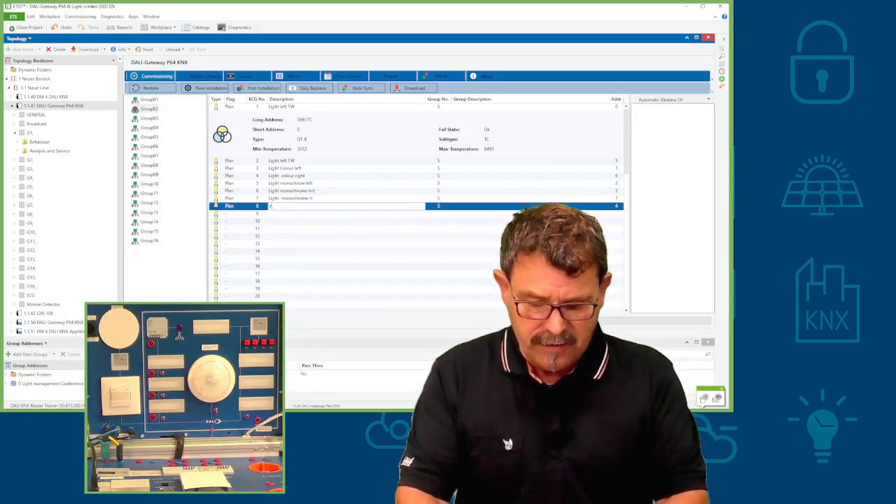
text(Ventilation)
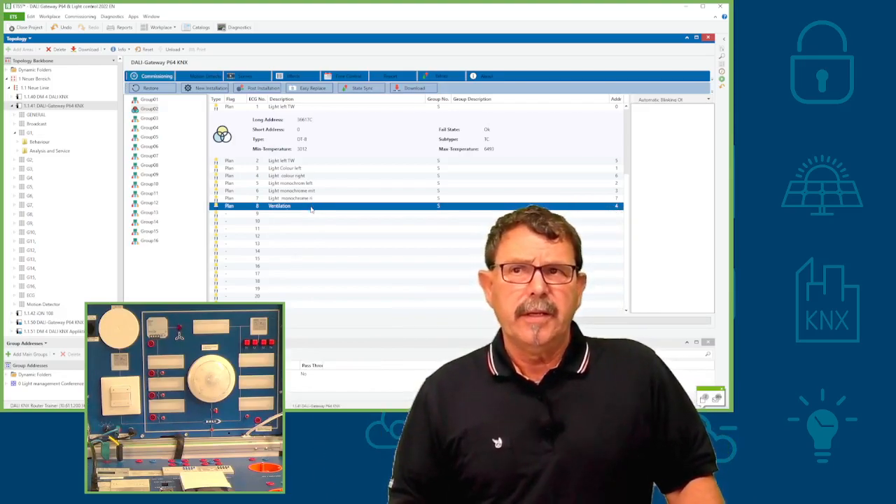
right_click(311, 206)
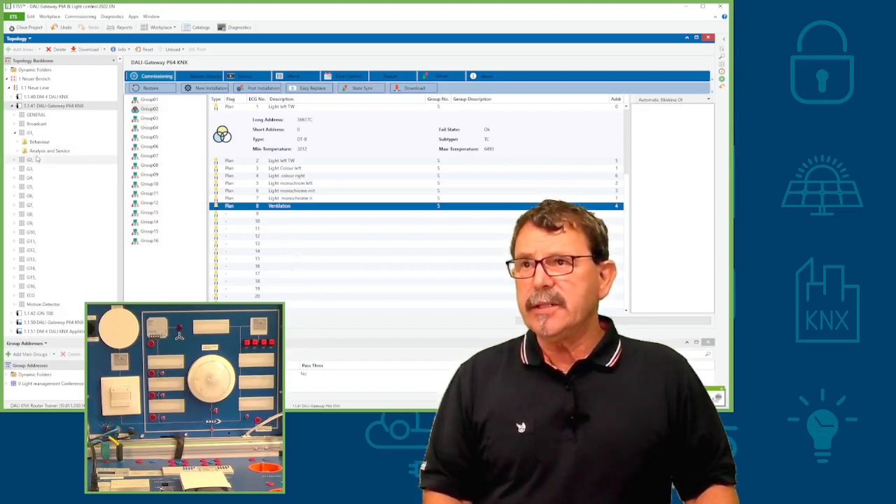
click(14, 131)
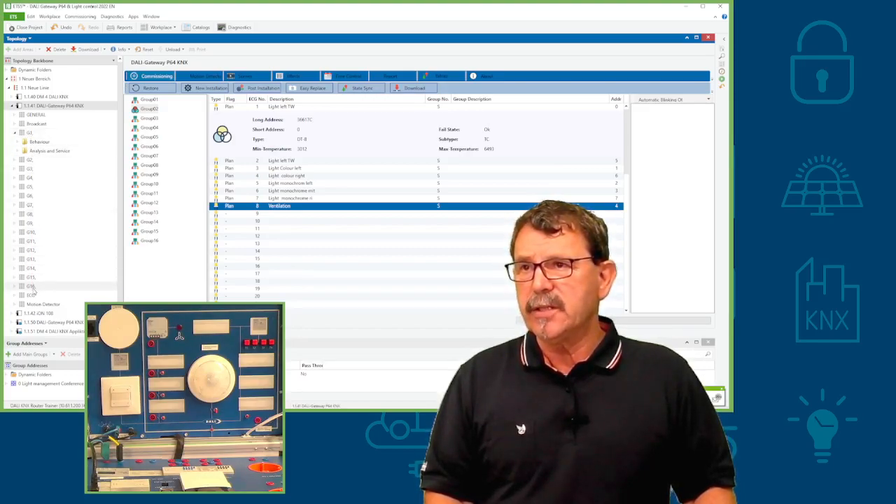
click(29, 131)
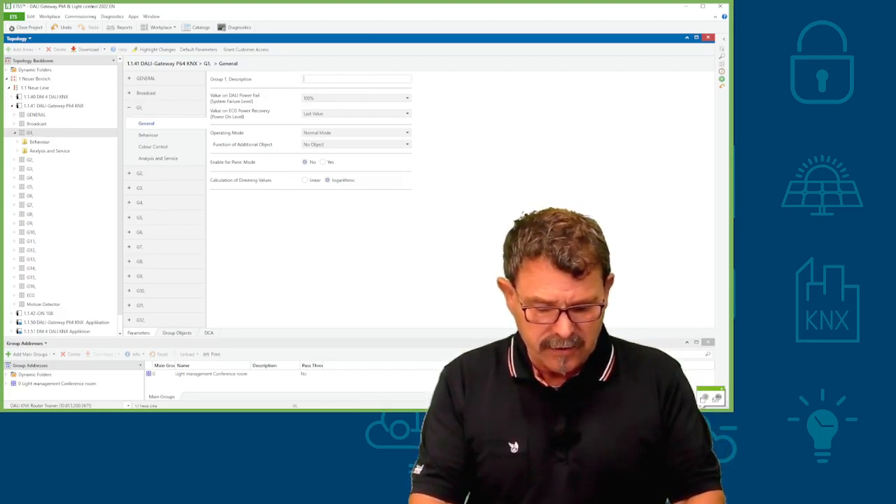
Describe group G1 as 'ConstantLight' and collapse its object folders.
text(Constantlight)
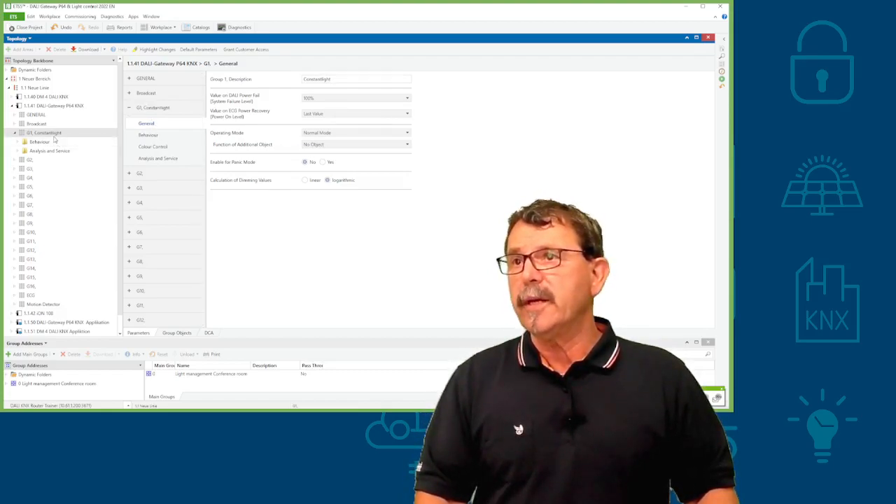
click(45, 132)
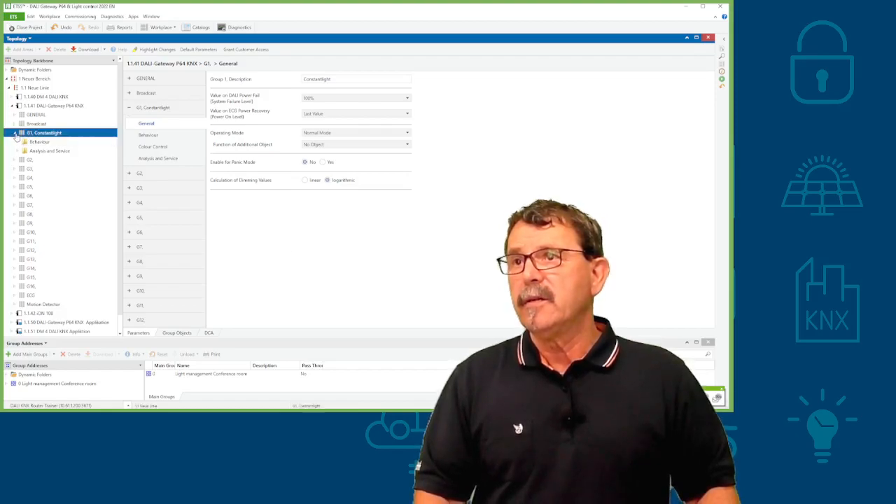
click(14, 132)
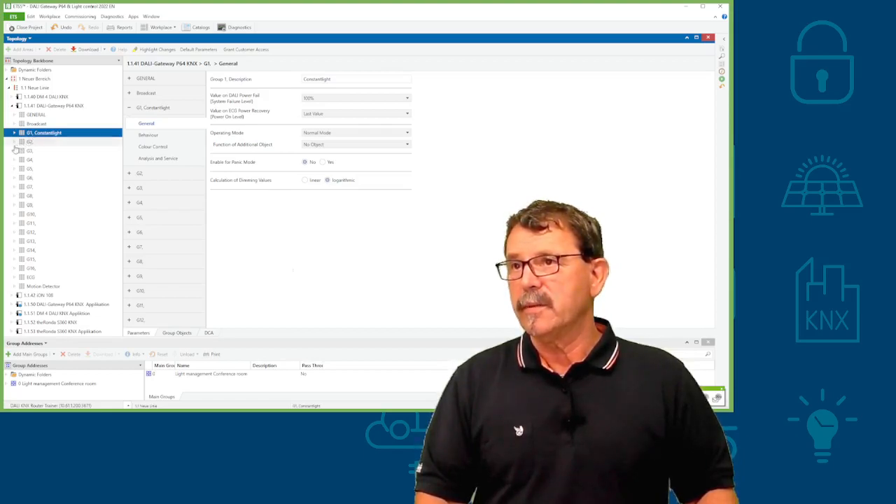
Expand G2's Behaviour and Colour Control objects and show its general parameters.
click(14, 141)
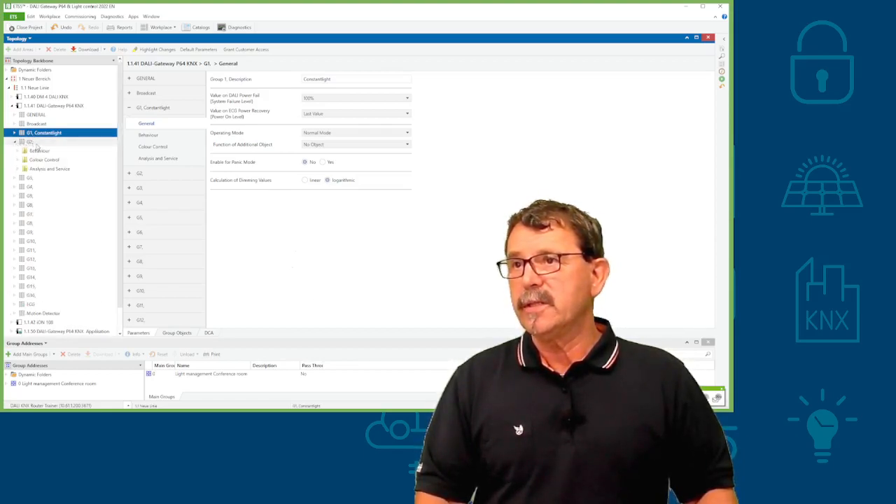
click(39, 150)
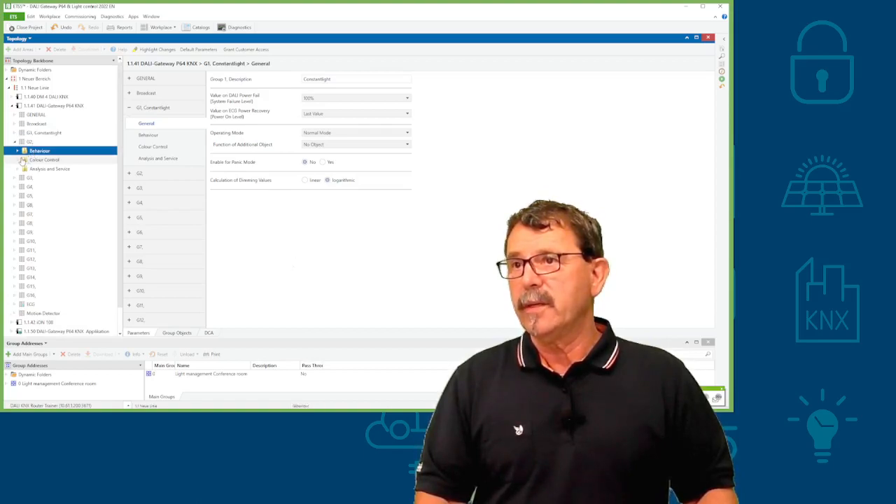
click(17, 151)
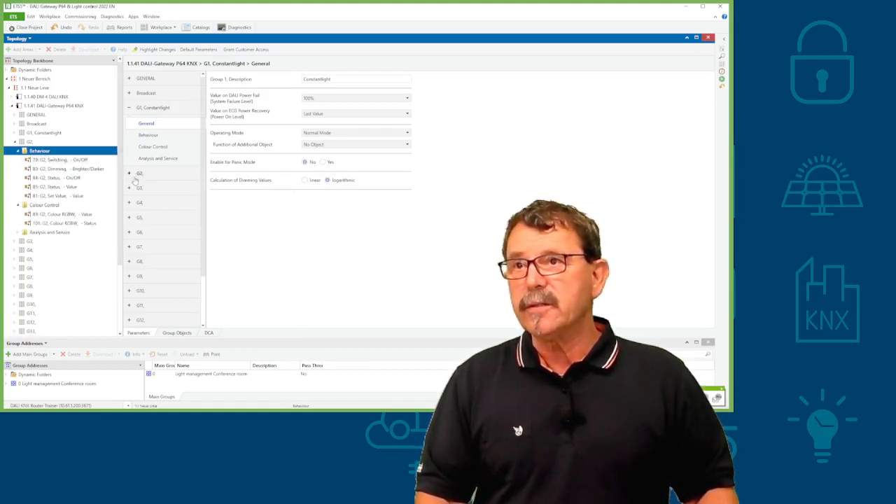
click(129, 174)
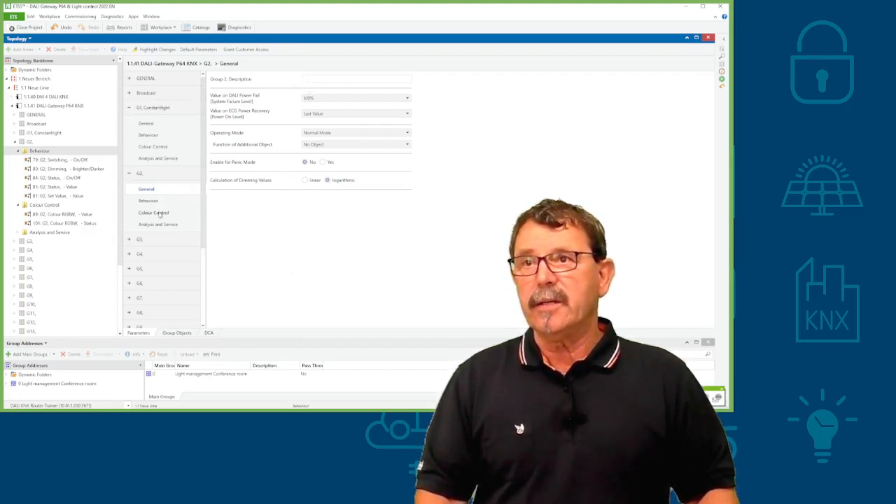
Set G2's Colour Control Type to RGBW Colour and return to the commissioning list.
click(154, 213)
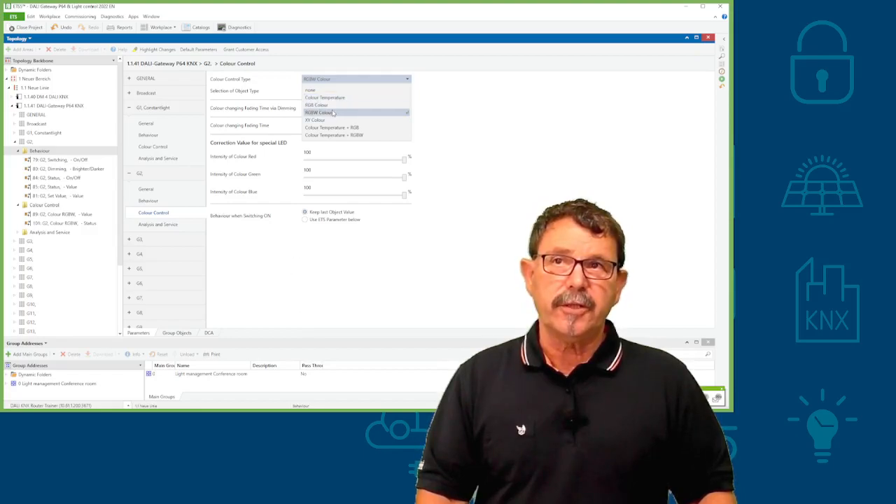
mouse_move(325, 98)
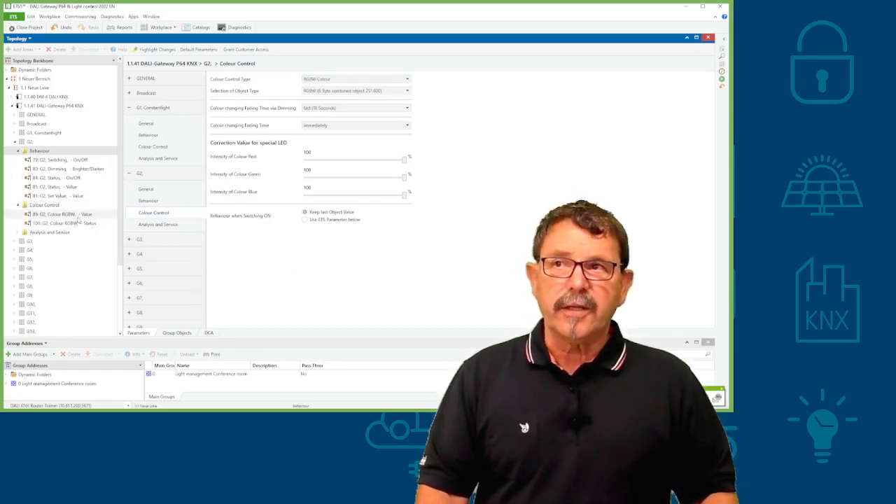
click(40, 151)
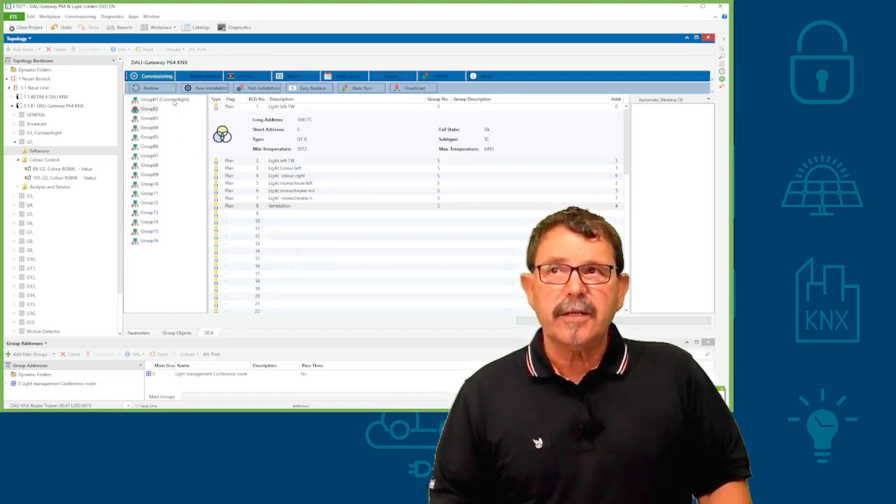
mouse_move(202, 182)
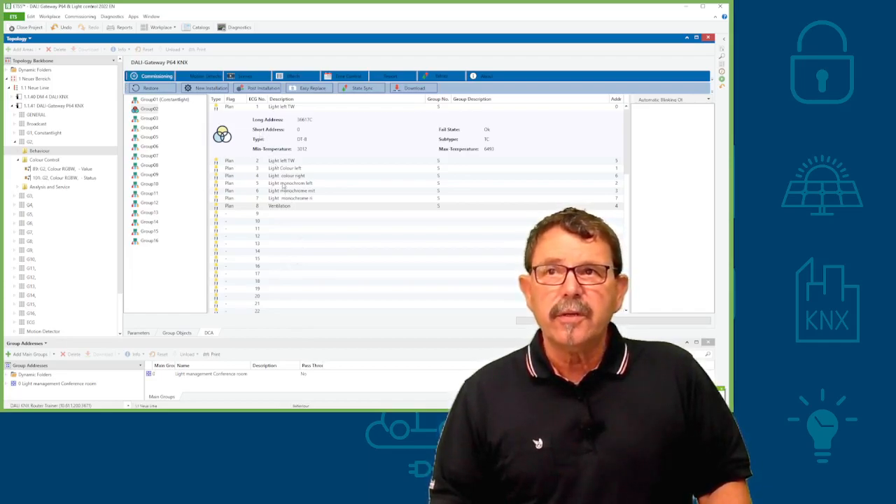
Assign the left, middle and right monochrome lights to Group01, confirming each warning.
click(315, 182)
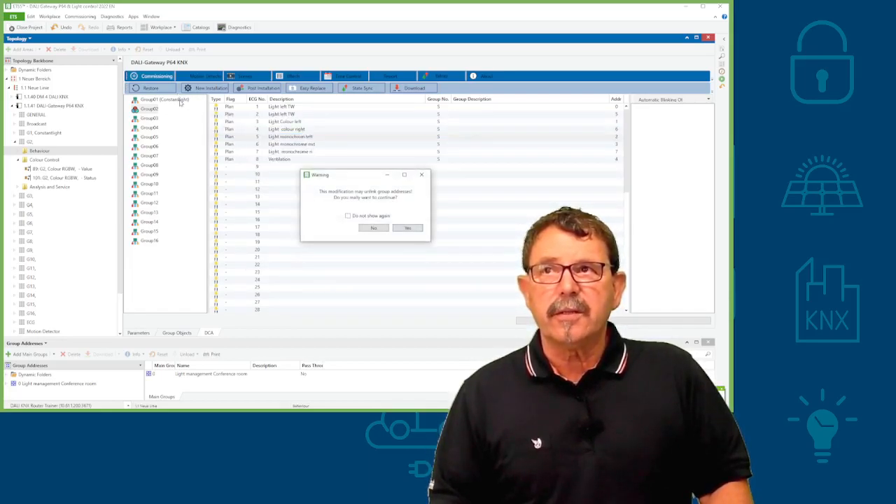
click(407, 227)
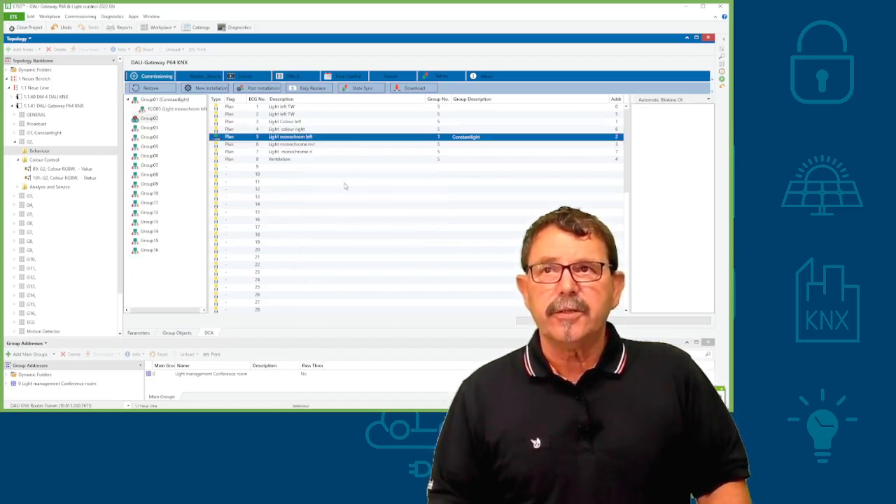
mouse_move(317, 147)
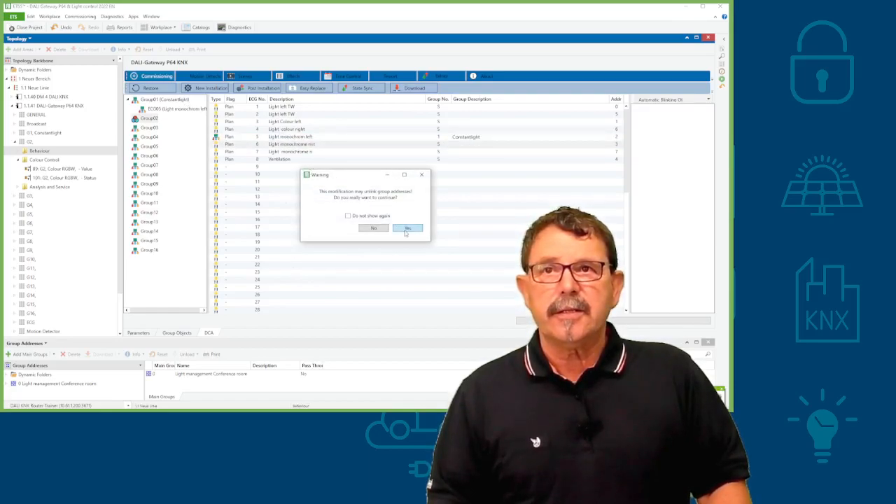
click(408, 227)
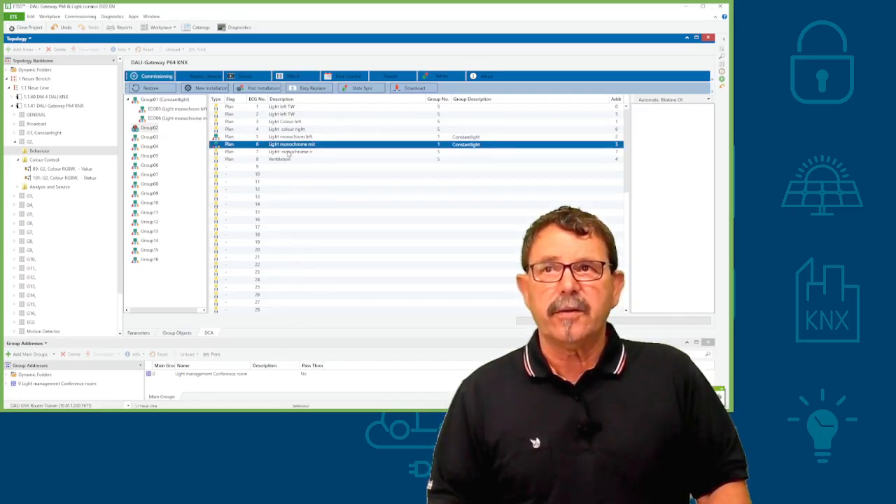
click(291, 151)
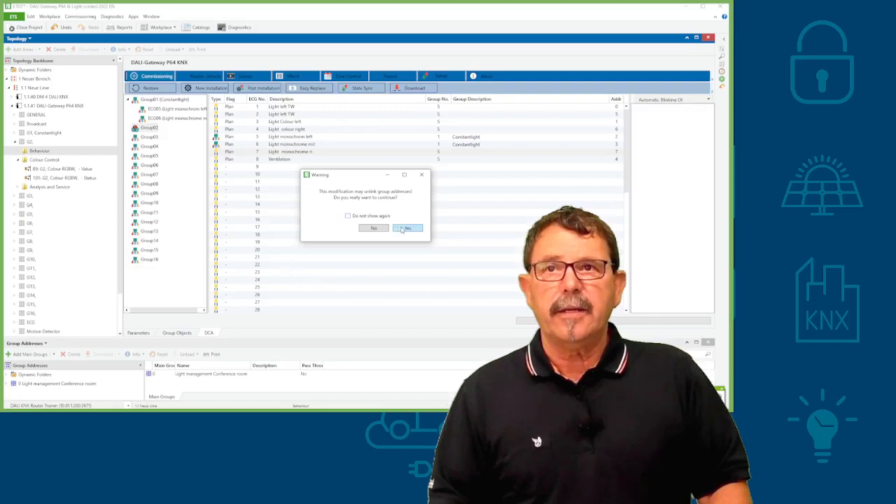
click(408, 229)
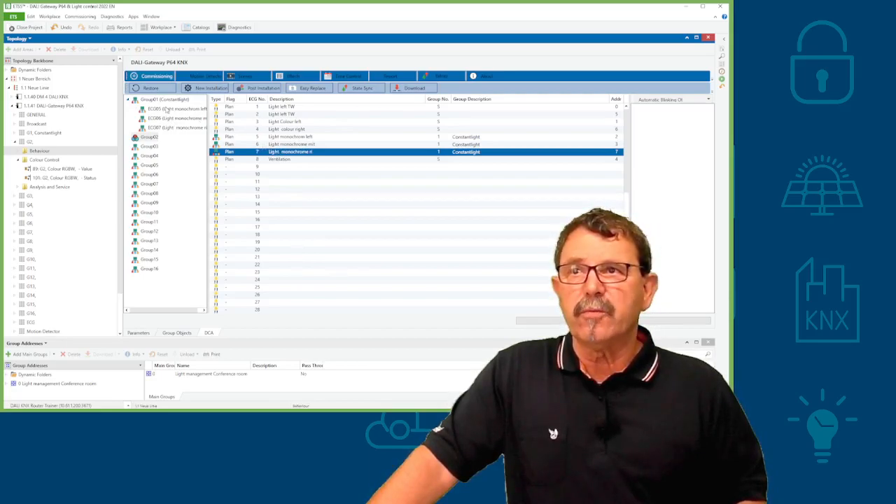
click(176, 109)
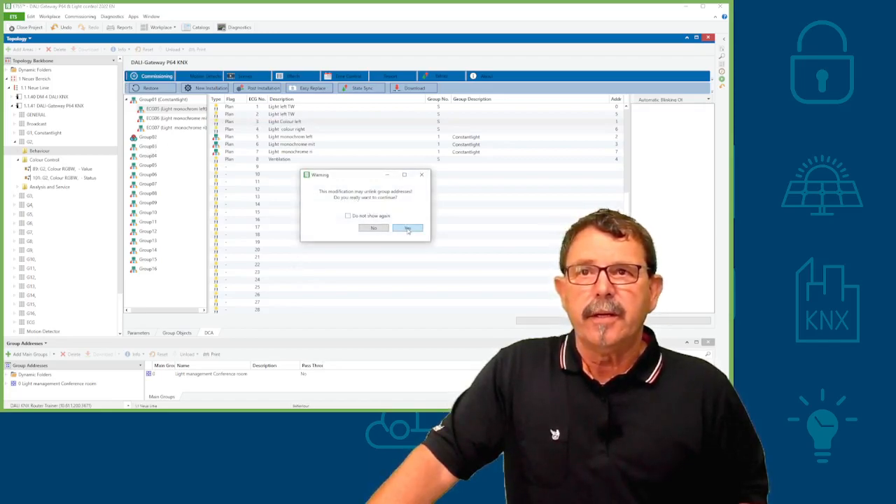
Confirm both colour lights into Group02 despite the warnings.
click(409, 227)
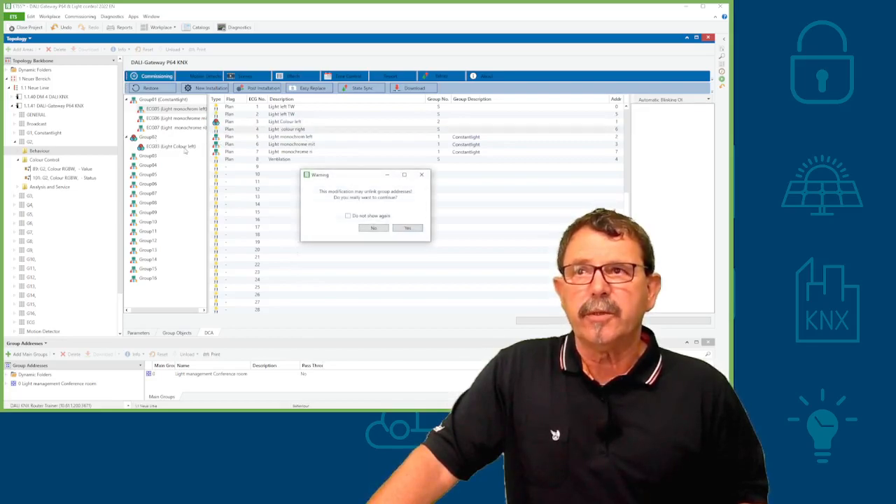
click(407, 227)
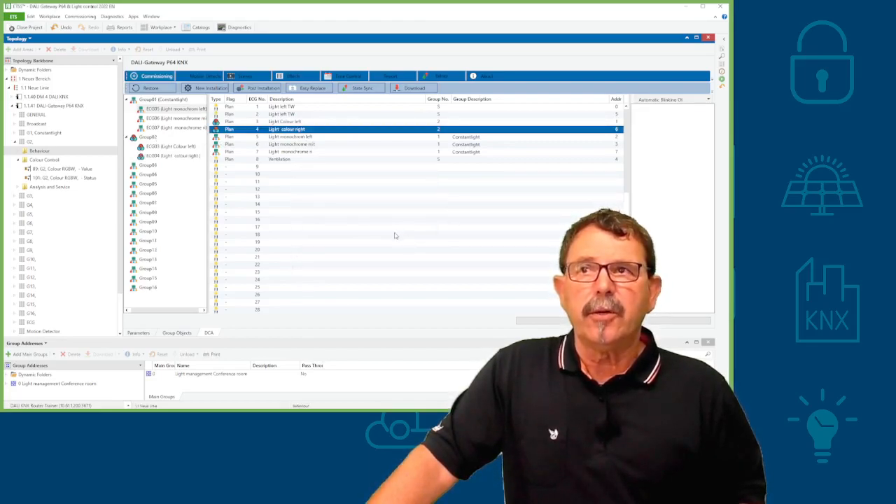
mouse_move(325, 166)
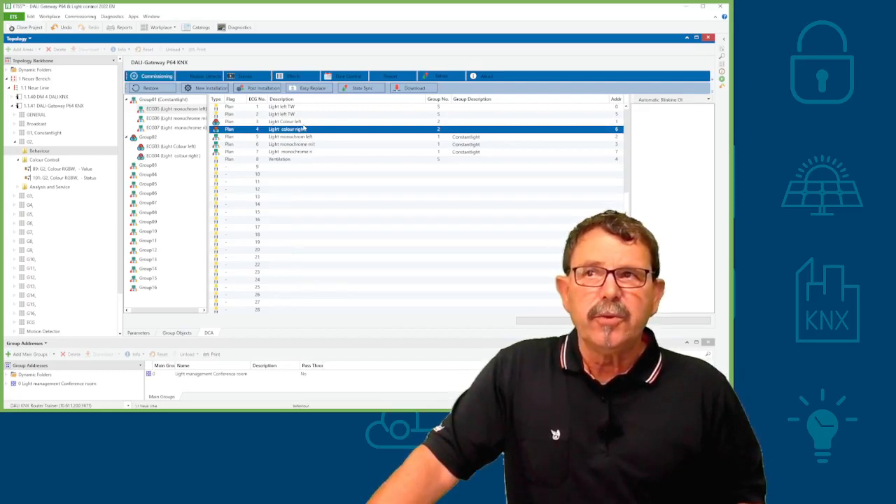
Assign the two tunable-white lights to Group03 and the ventilation to Group04, confirming each.
click(315, 115)
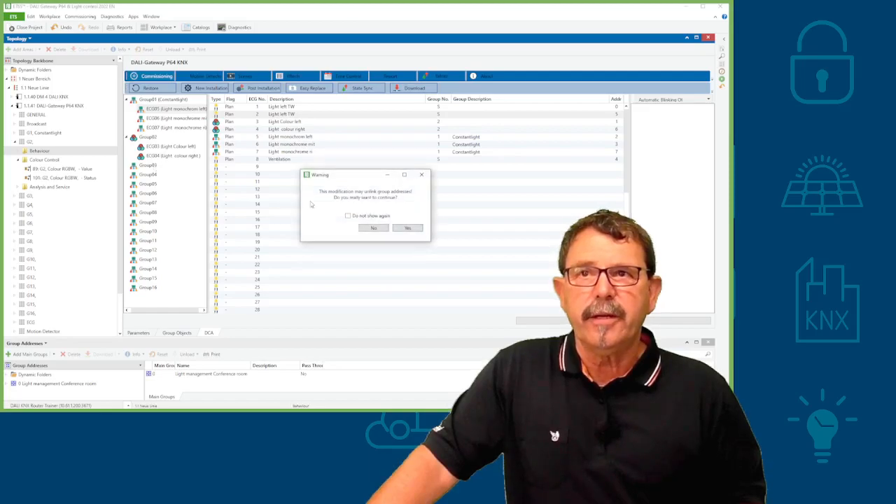
click(407, 227)
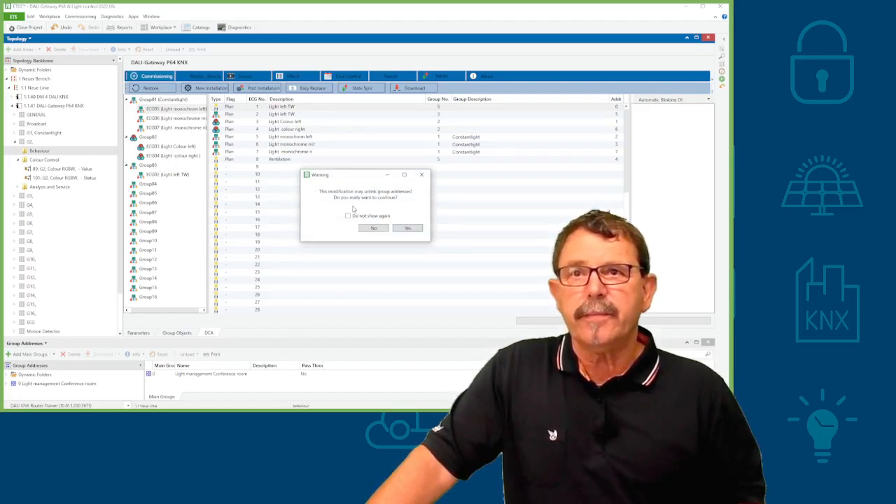
click(408, 227)
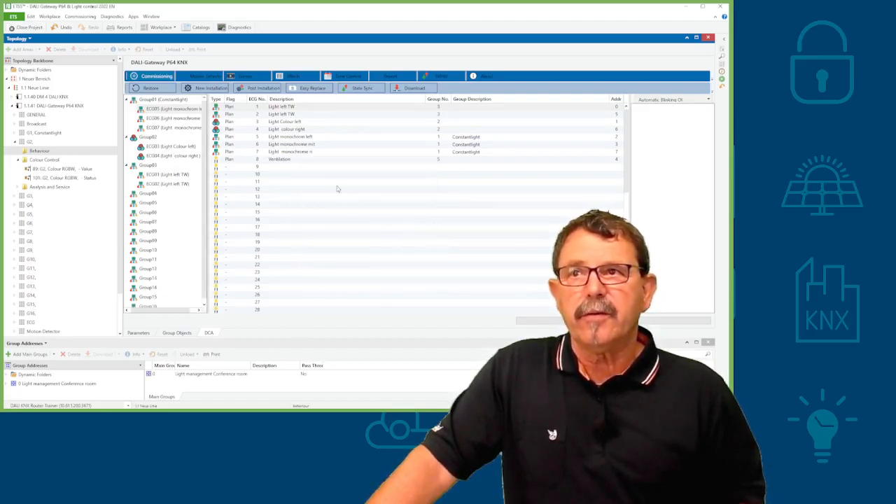
click(315, 160)
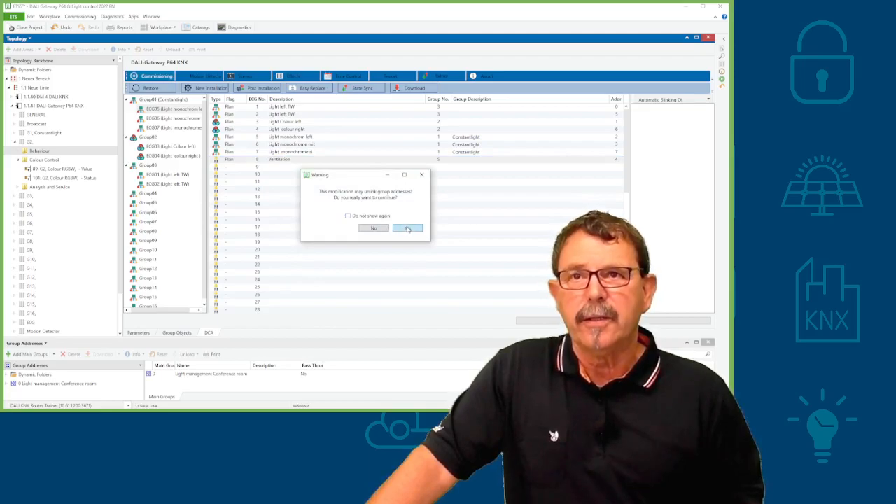
click(408, 227)
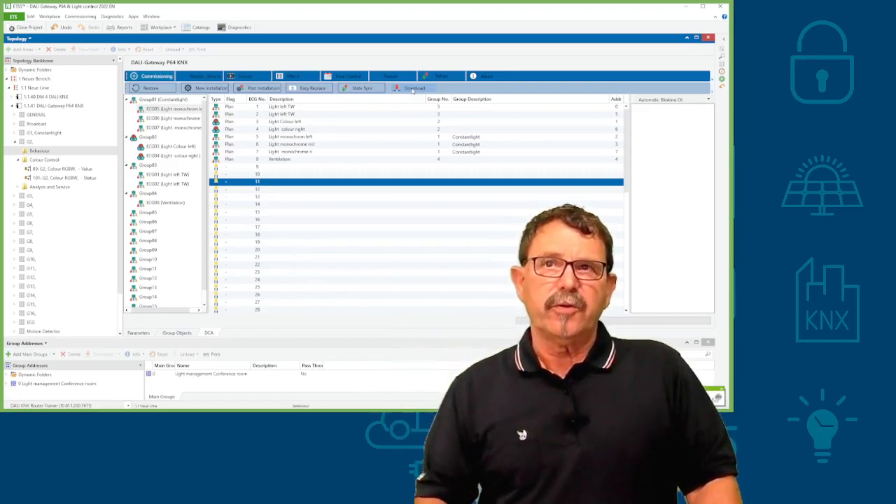
Download the DALI group configuration to the gateway from the DCA Commissioning toolbar.
click(412, 86)
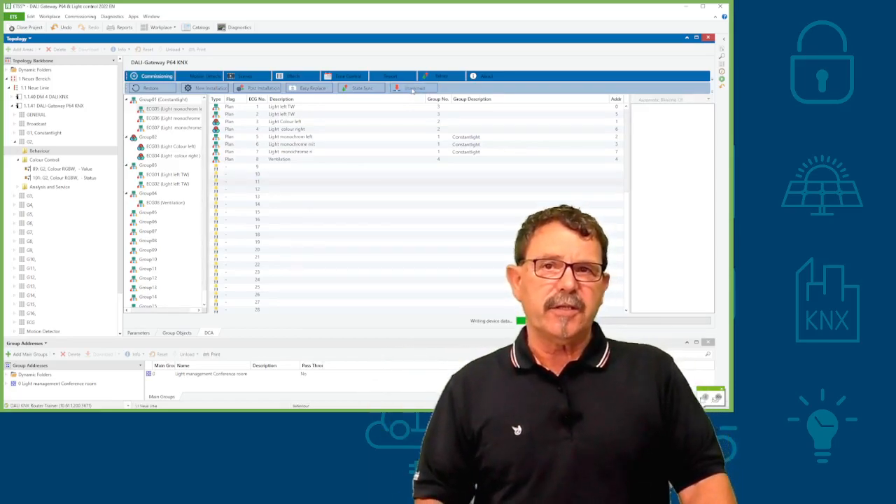